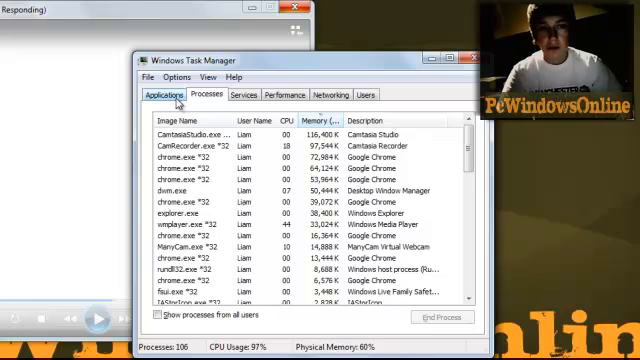
Step: Browse the Applications, Processes, Services, Performance, Networking views, ending on the Users list
left_click(176, 96)
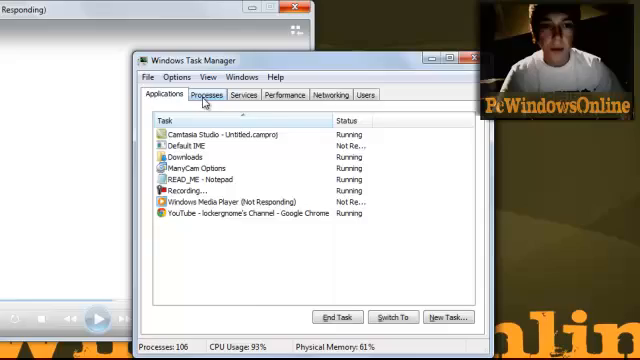
left_click(204, 96)
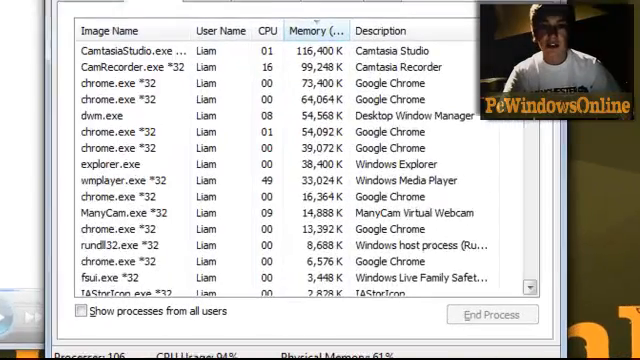
scroll("down", 3)
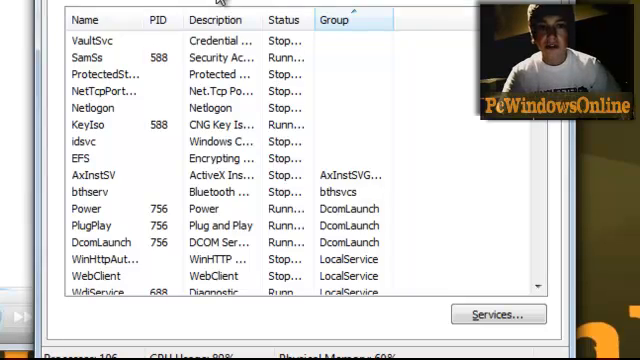
left_click(288, 52)
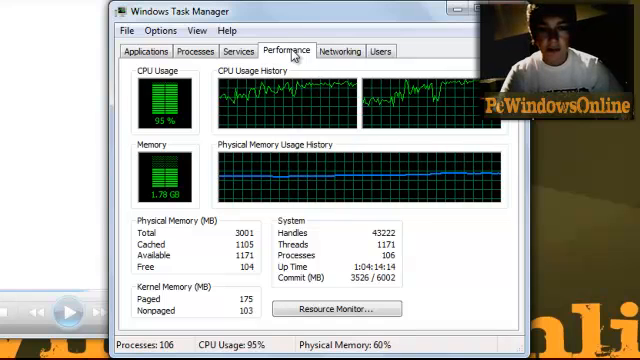
left_click(340, 52)
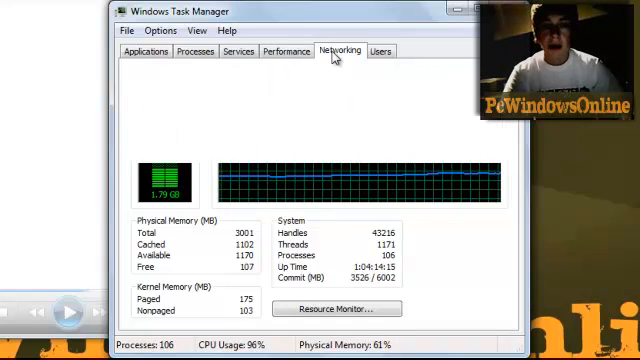
left_click(336, 52)
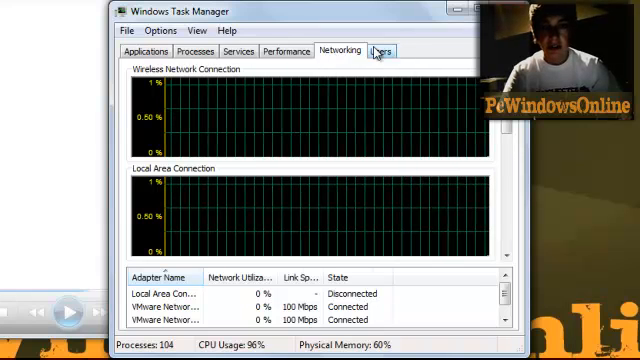
left_click(376, 52)
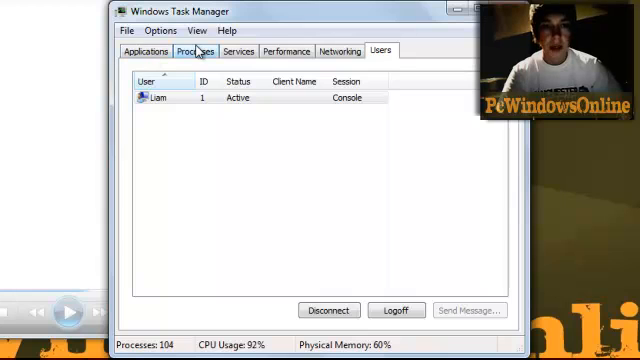
Step: Return to the Processes list and select the wmplayer.exe *32 process
left_click(200, 52)
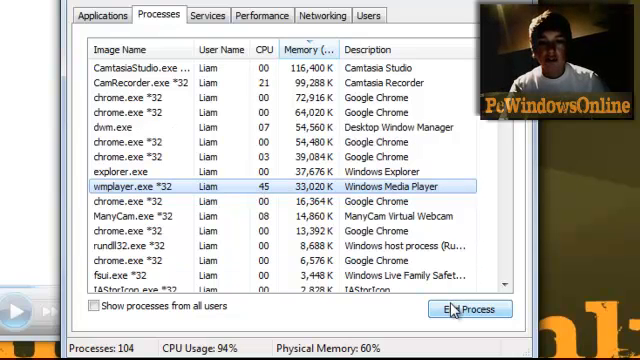
Step: End the wmplayer.exe process and confirm it in the End process dialog
left_click(466, 308)
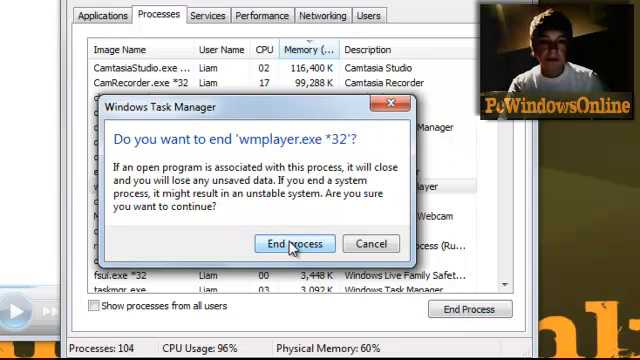
left_click(292, 244)
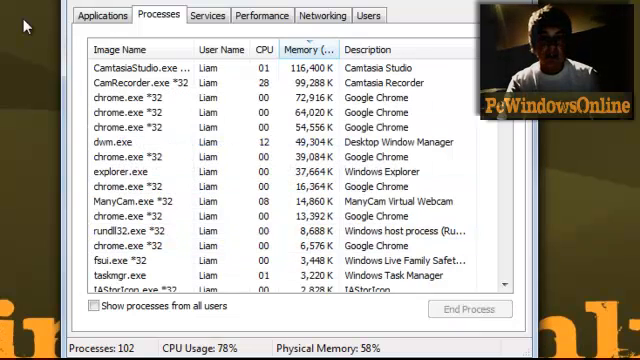